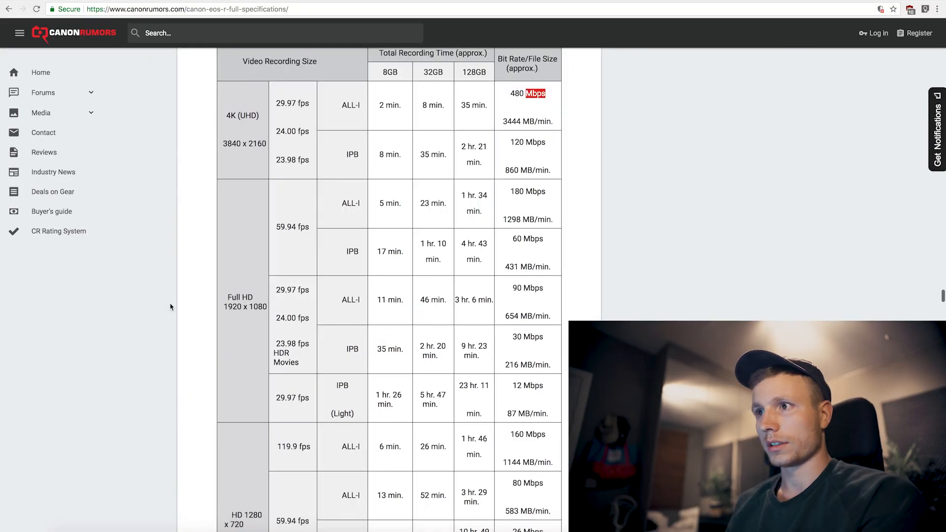
- Scroll up the EOS R specifications page to review the video bitrate table
scroll(up, 3)
text(4)
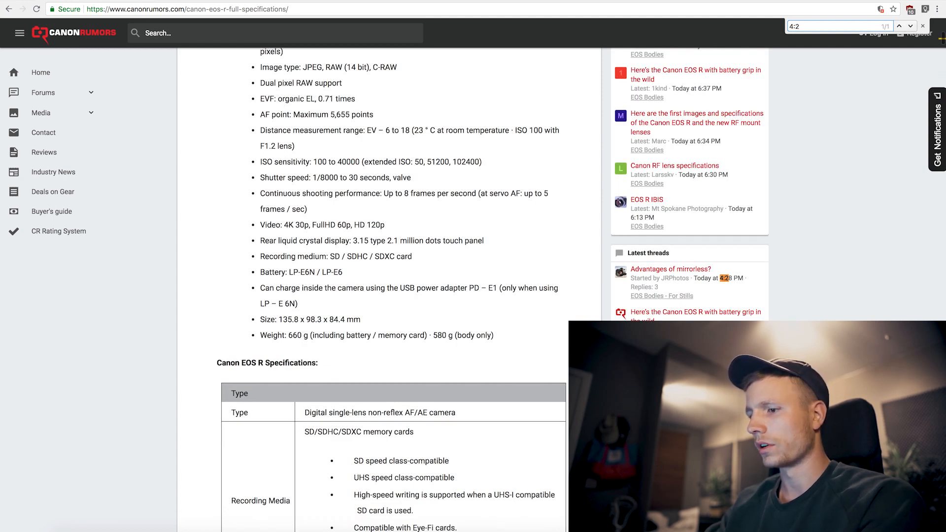
- Search the page for 4:2, 10 bit, then 14 bit, stepping between the 14 bit matches
text(:2)
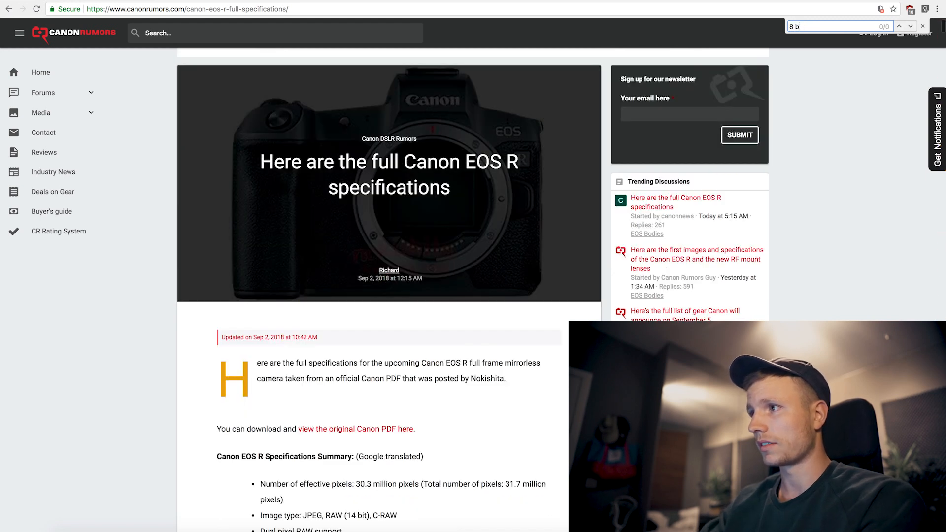
text(10 bit)
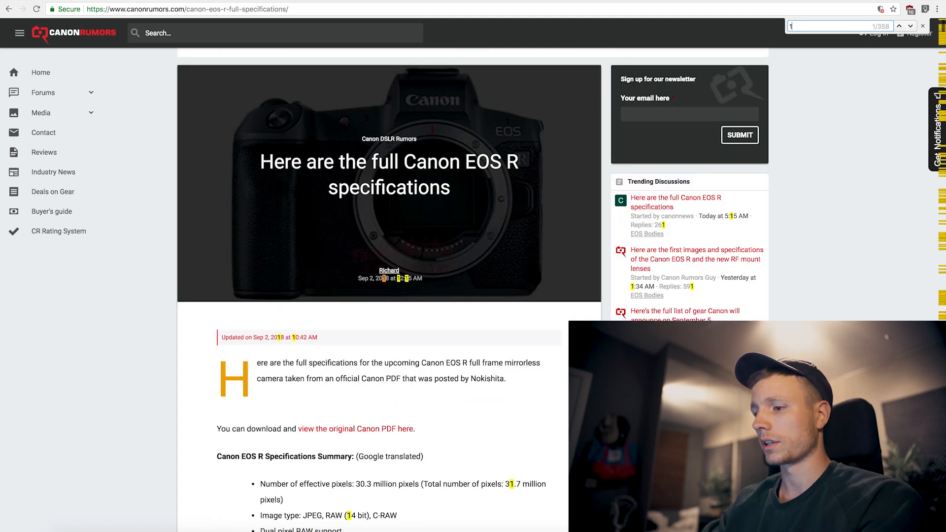
text(14 bit)
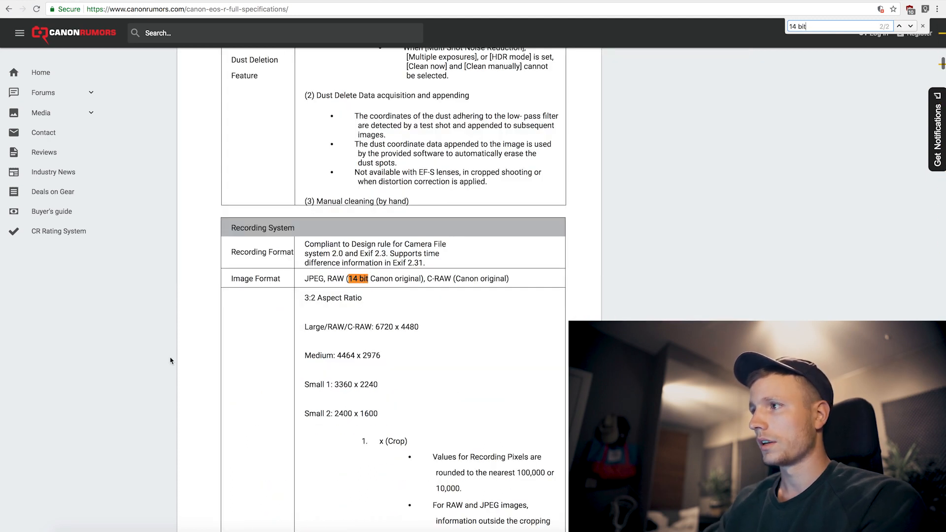
click(899, 26)
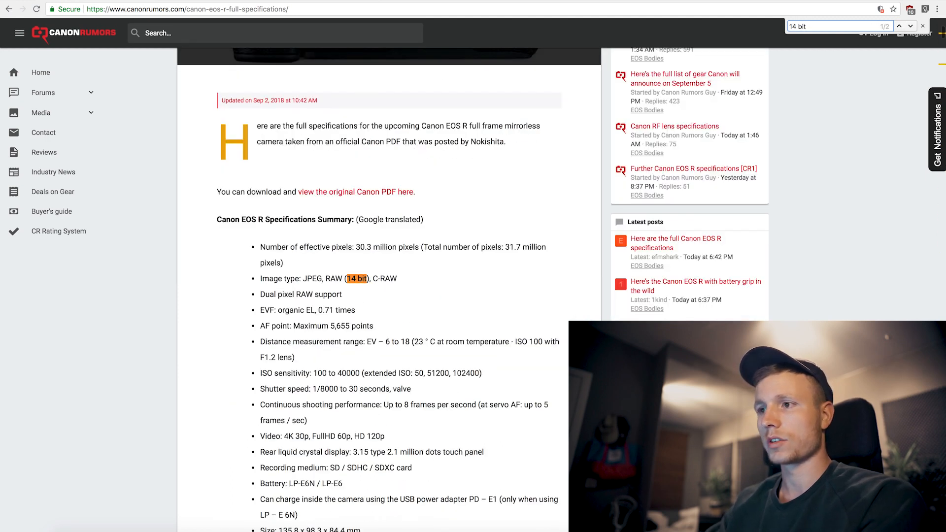
click(909, 26)
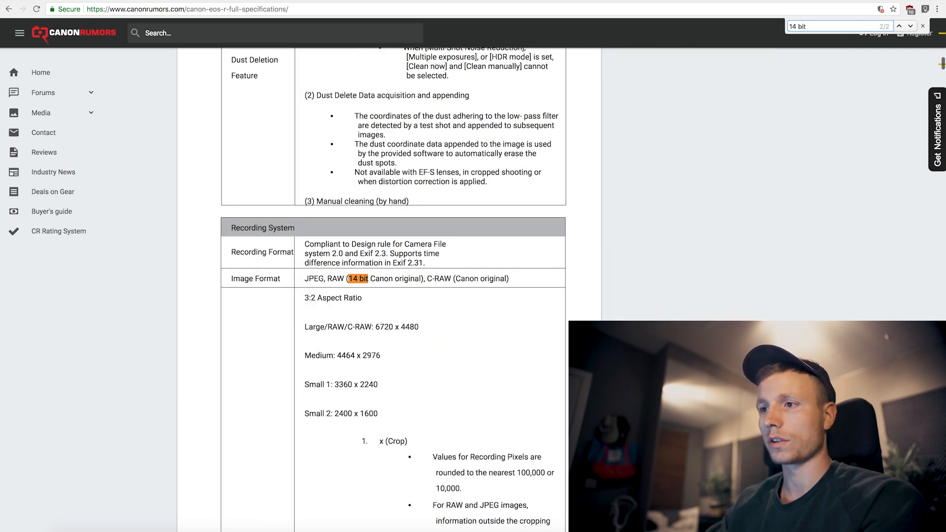
click(899, 25)
text(4k)
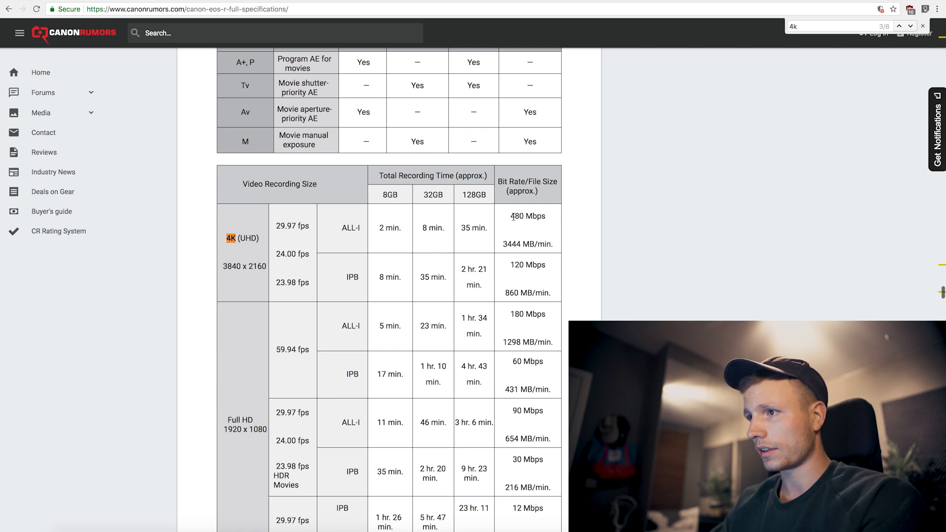
- Select the 4K ALL-I bitrate figure and scroll down to the Full HD and 119.9 fps rows
double_click(535, 215)
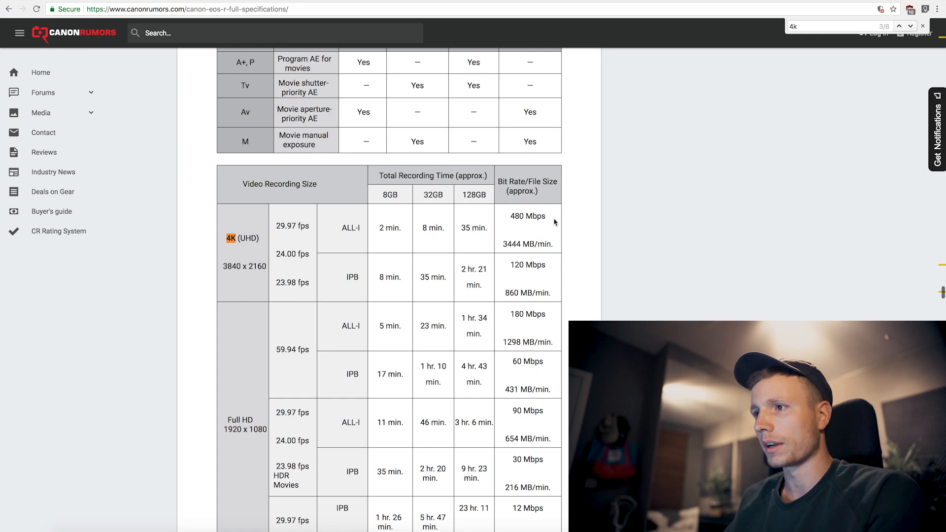
scroll(down, 3)
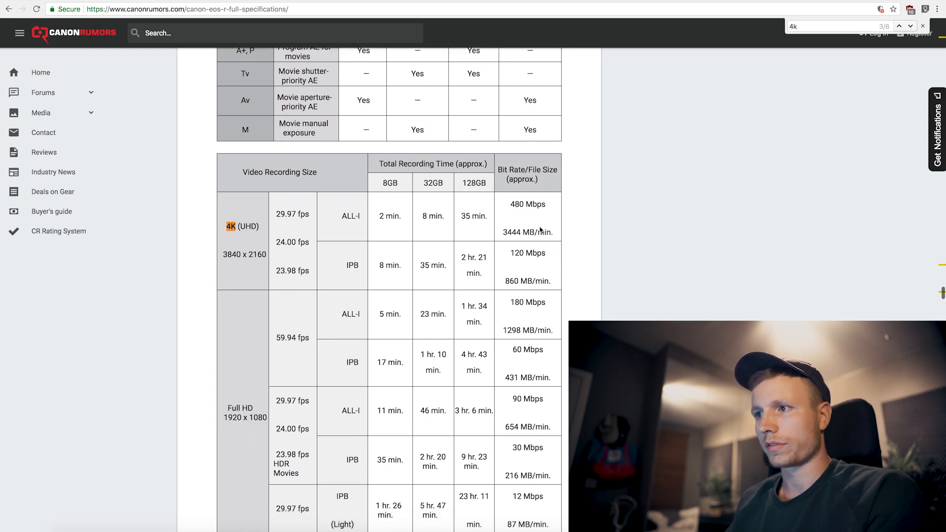
mouse_move(517, 254)
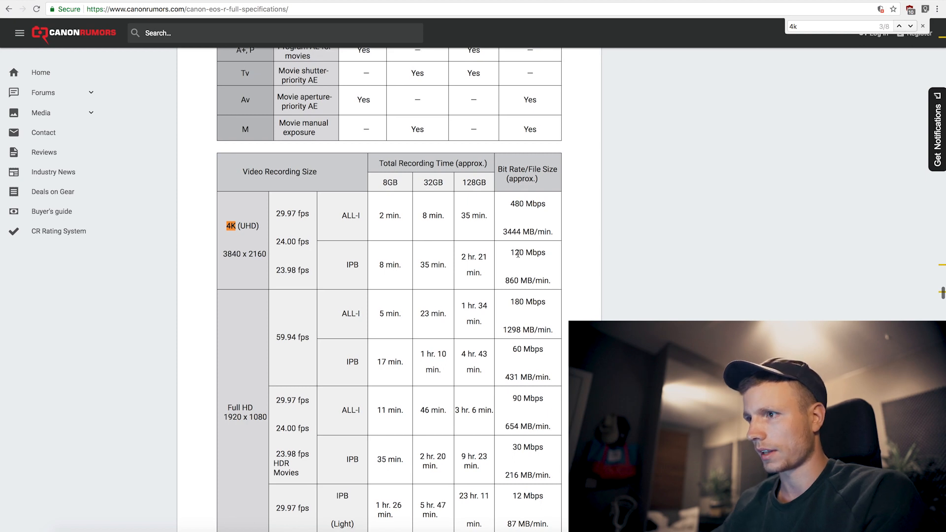
scroll(down, 3)
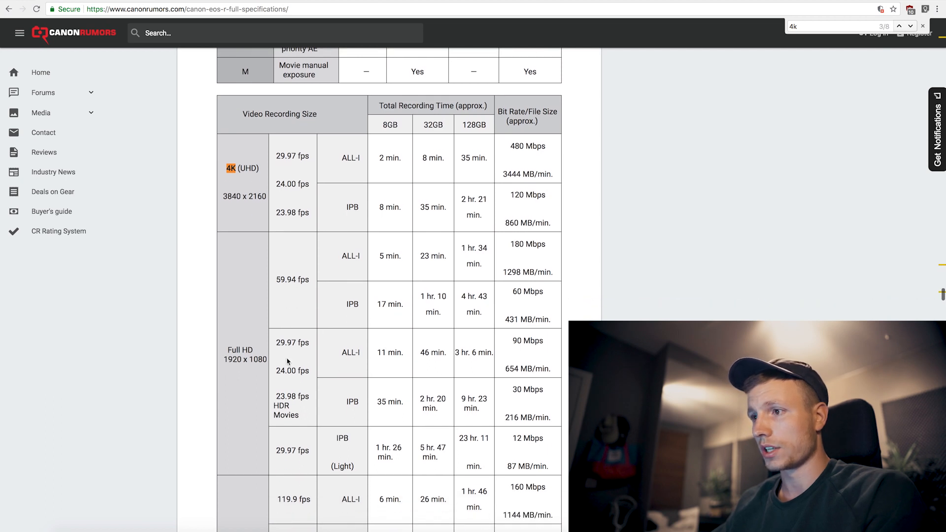
mouse_move(505, 261)
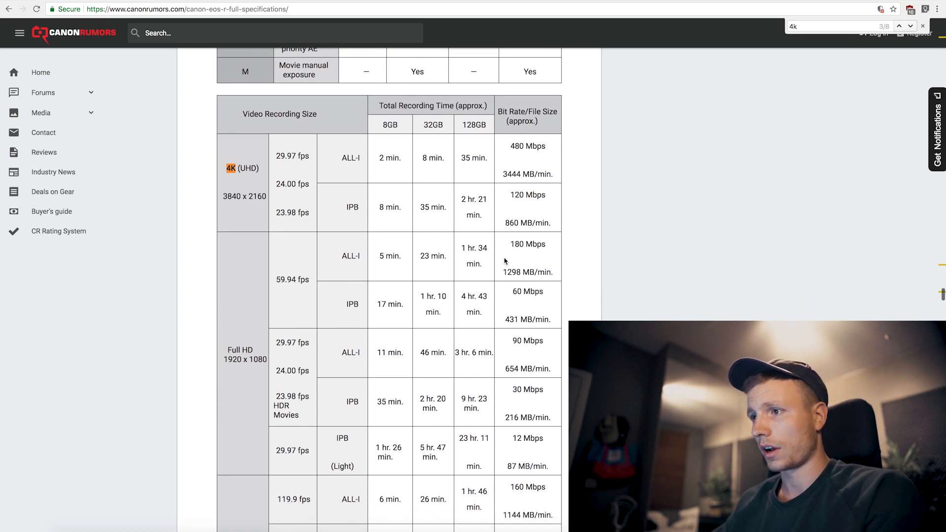
mouse_move(524, 244)
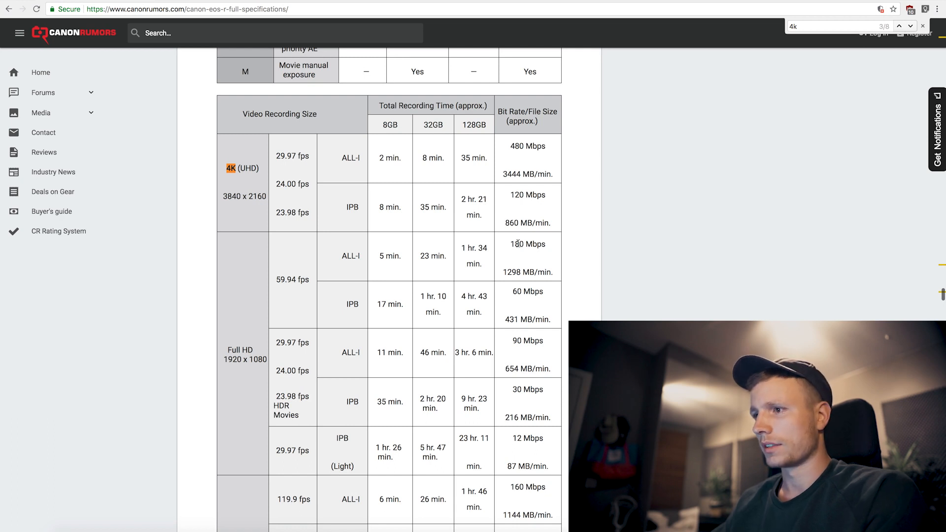
scroll(up, 3)
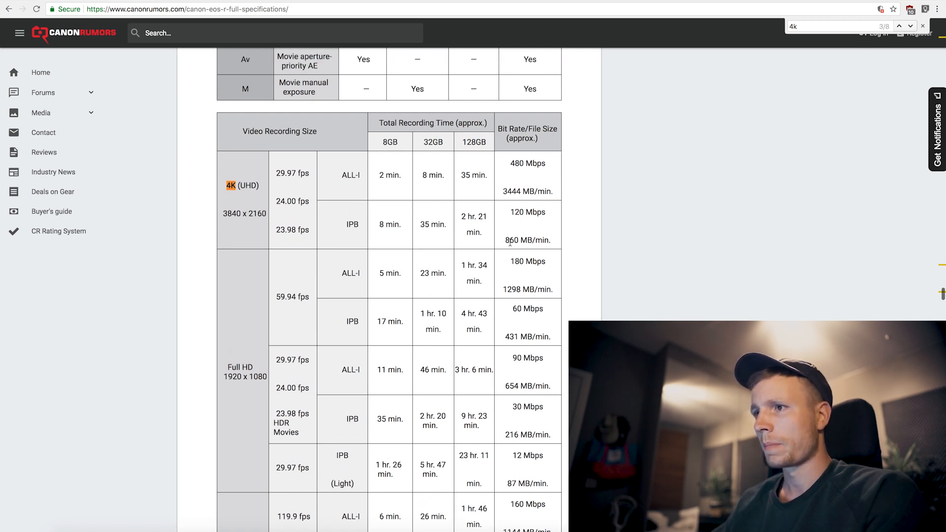
scroll(up, 3)
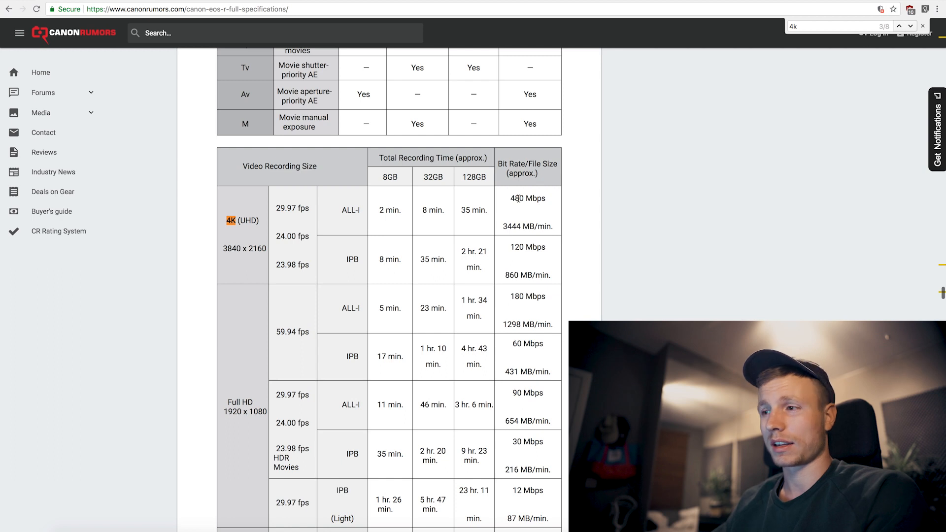
double_click(517, 199)
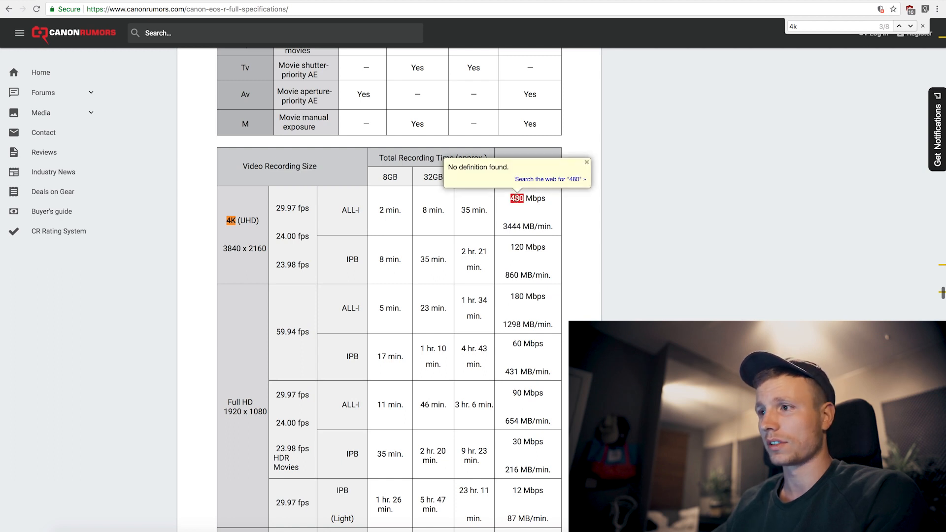
click(585, 163)
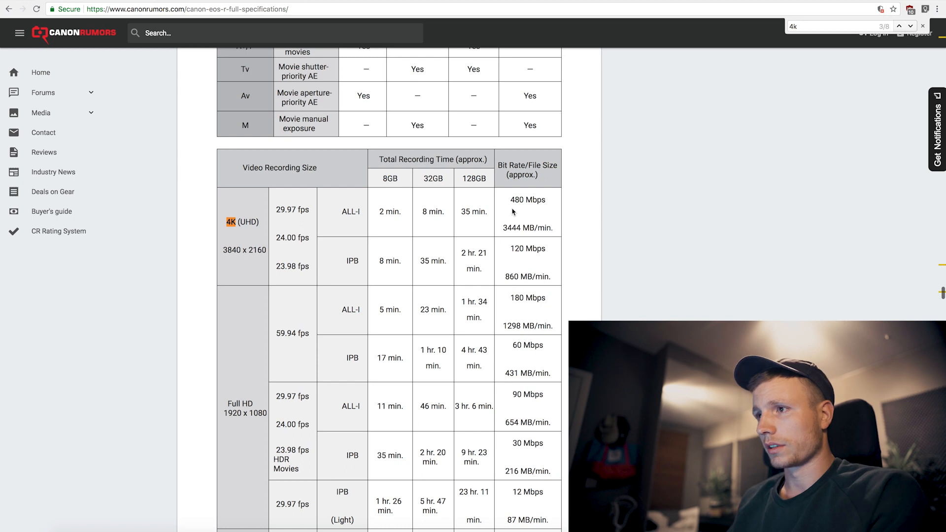
scroll(up, 3)
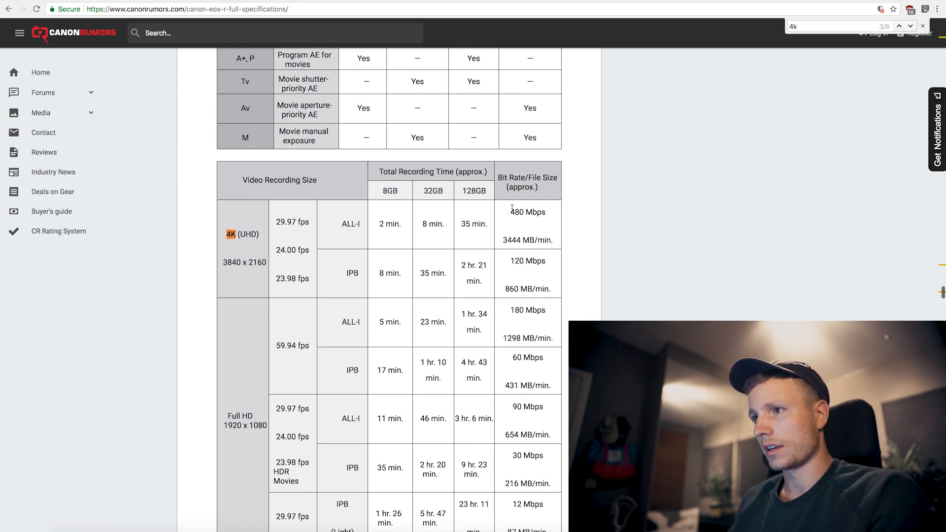
scroll(up, 3)
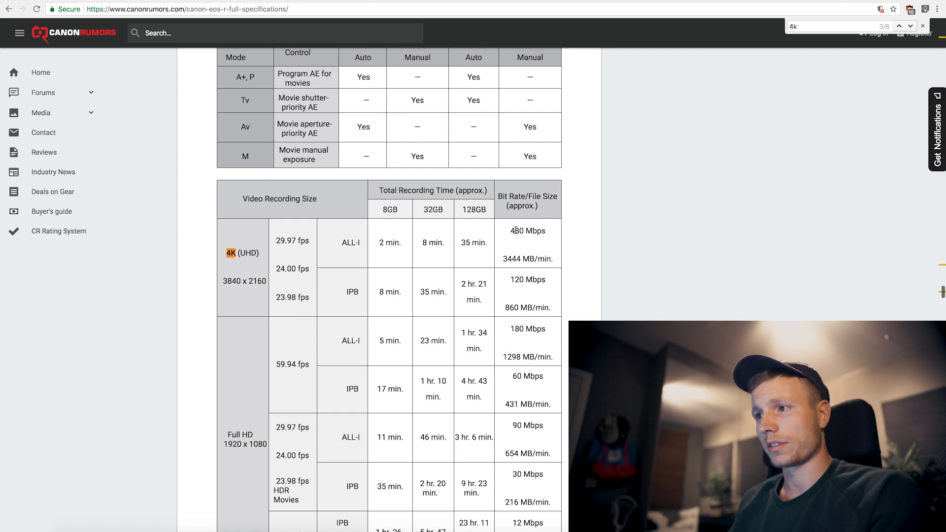
double_click(474, 243)
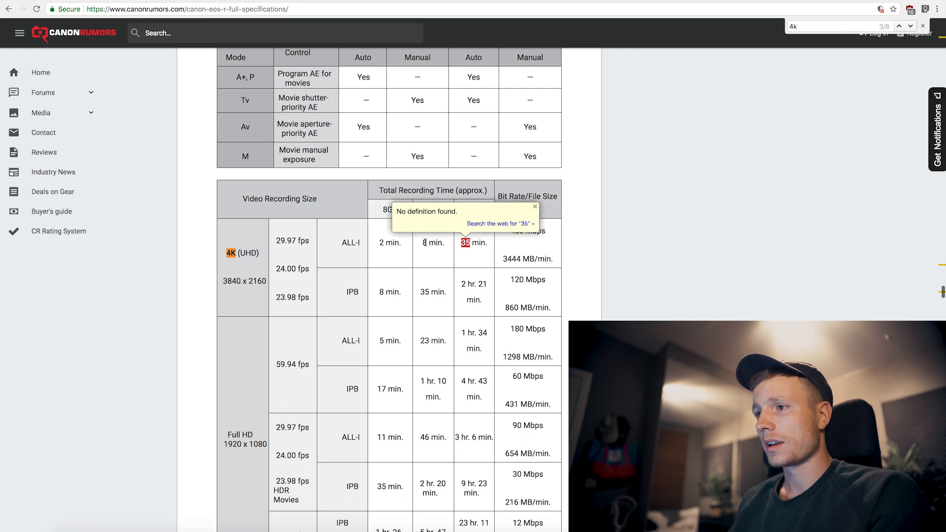
click(534, 208)
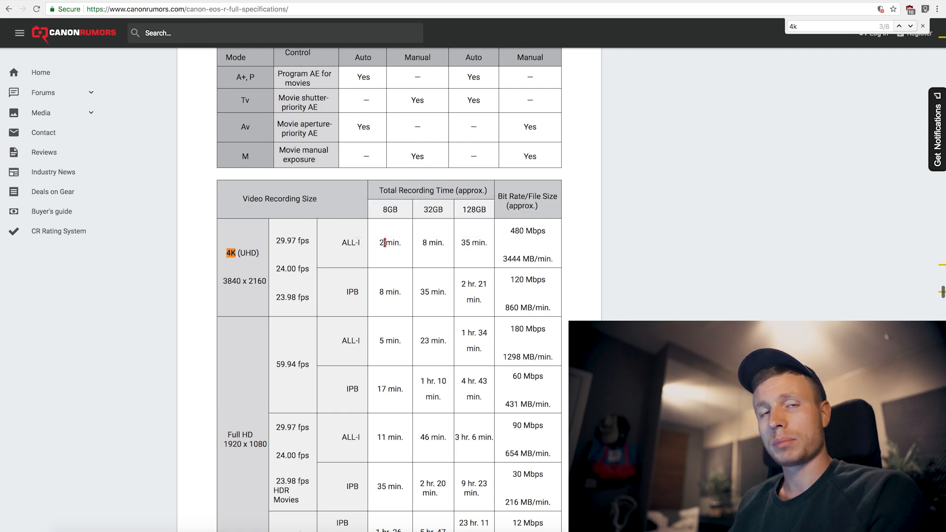